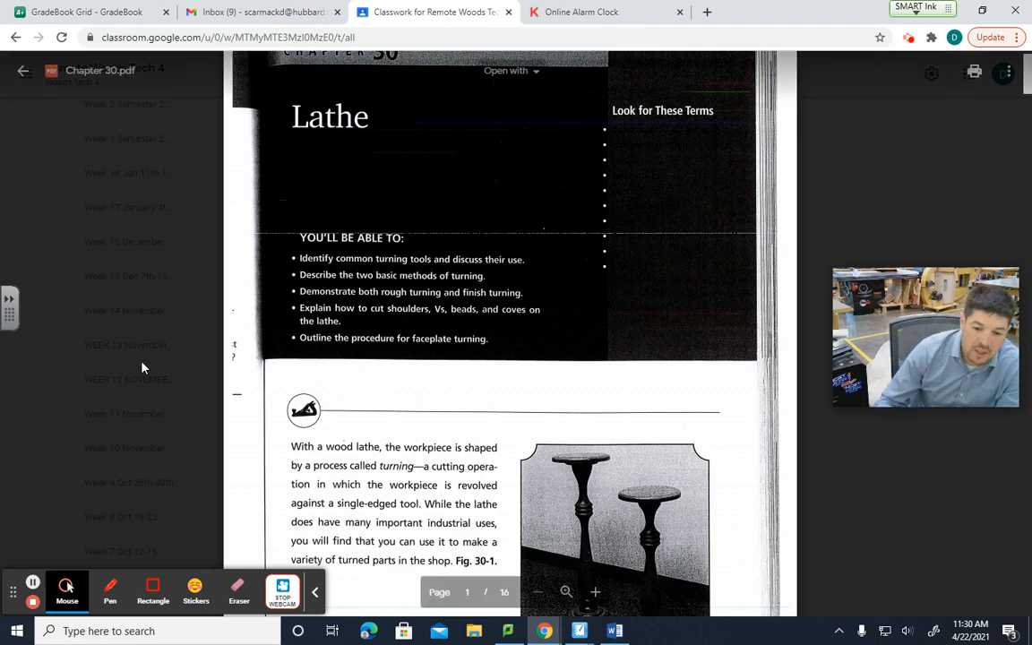
mouse_move(202, 324)
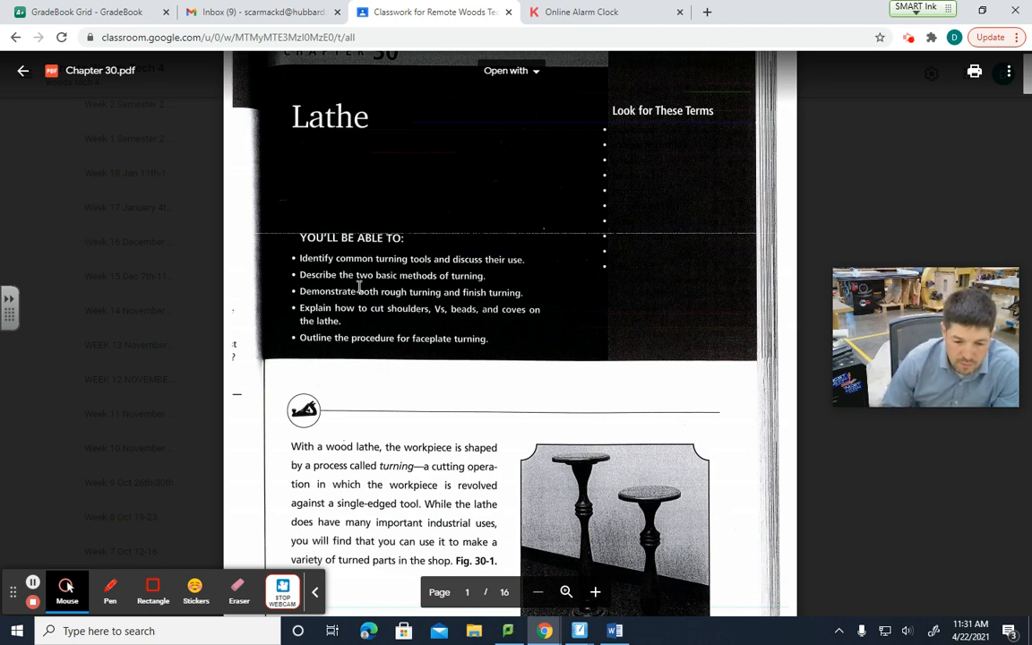
Advance the Chapter 30 PDF to page 2, the labeled Parts of the Lathe diagram
scroll(down, 3)
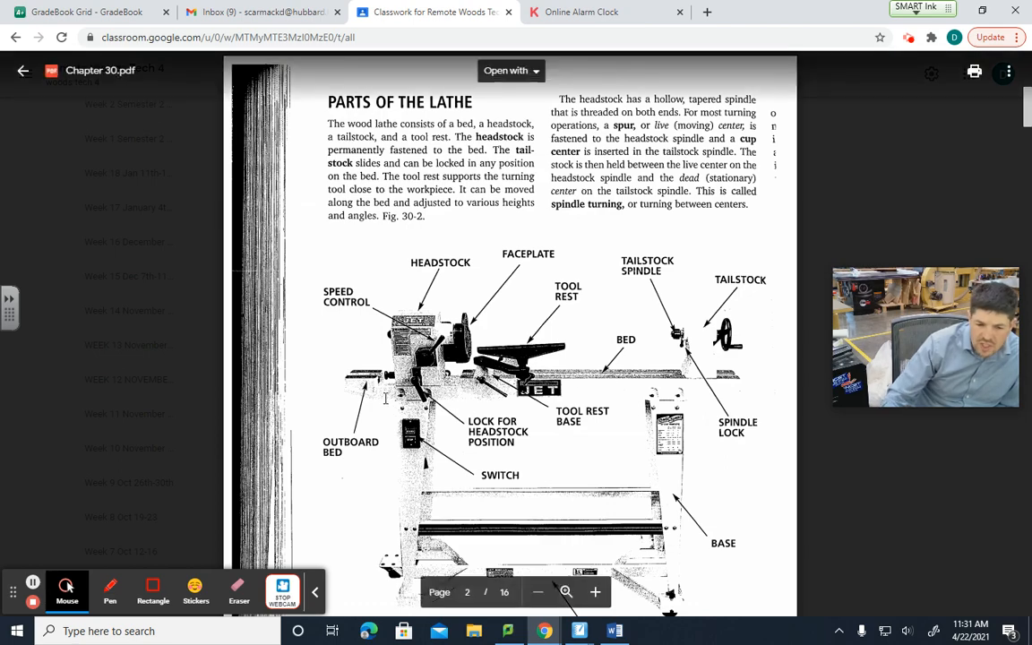
Scroll past Table 30-A to page 4 with Fig. 30-3 and the Loosening Faceplates tip
scroll(down, 3)
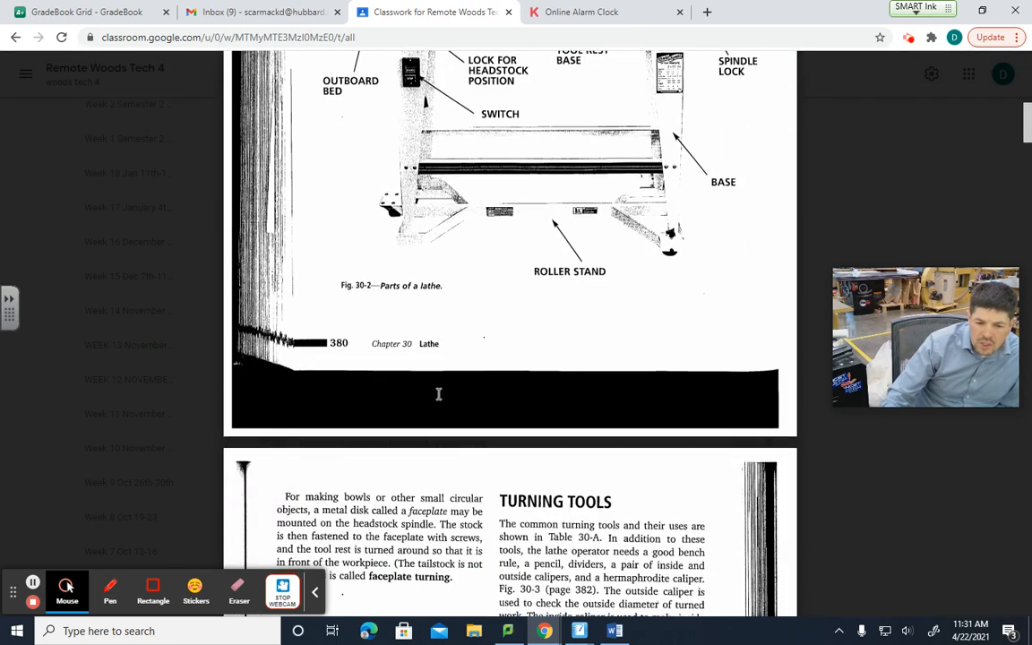
scroll(down, 3)
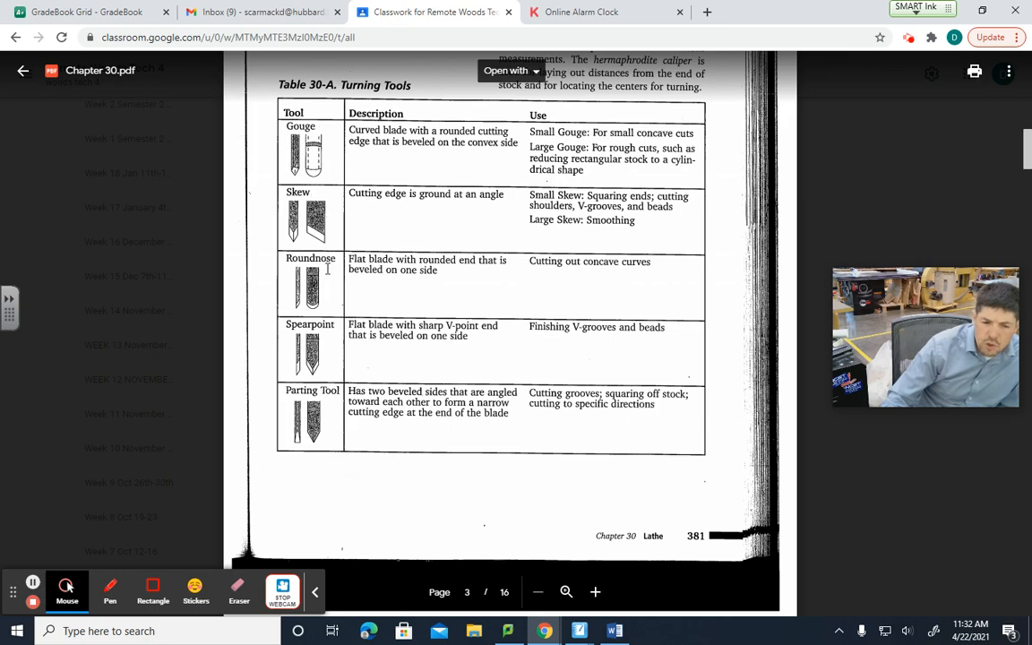
scroll(down, 3)
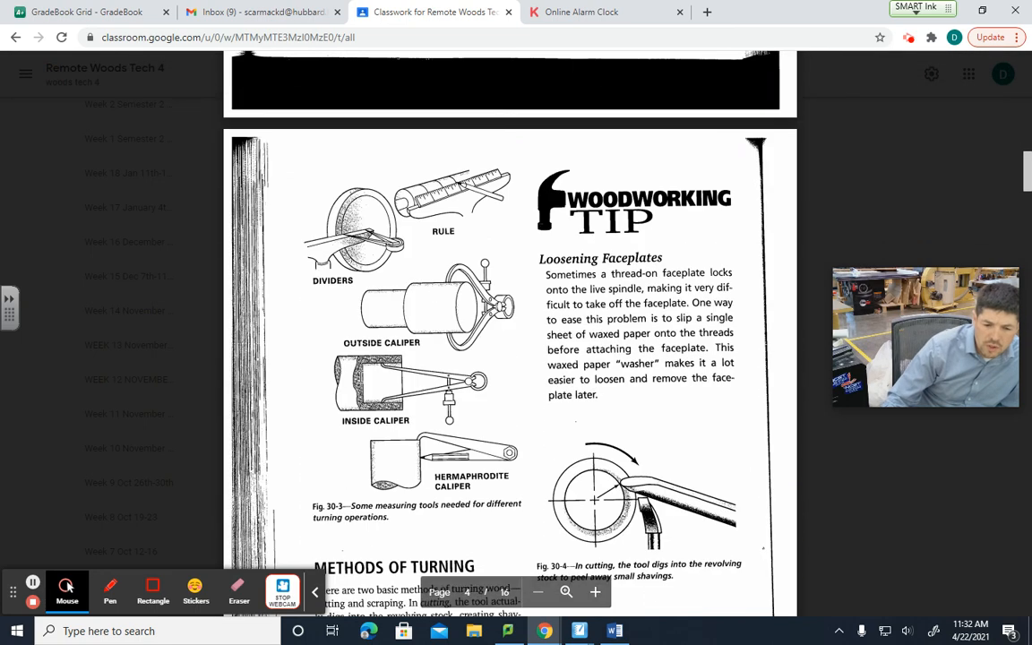
Scroll past the Safety First lathe rules to Spindle Turning on page 383
scroll(down, 3)
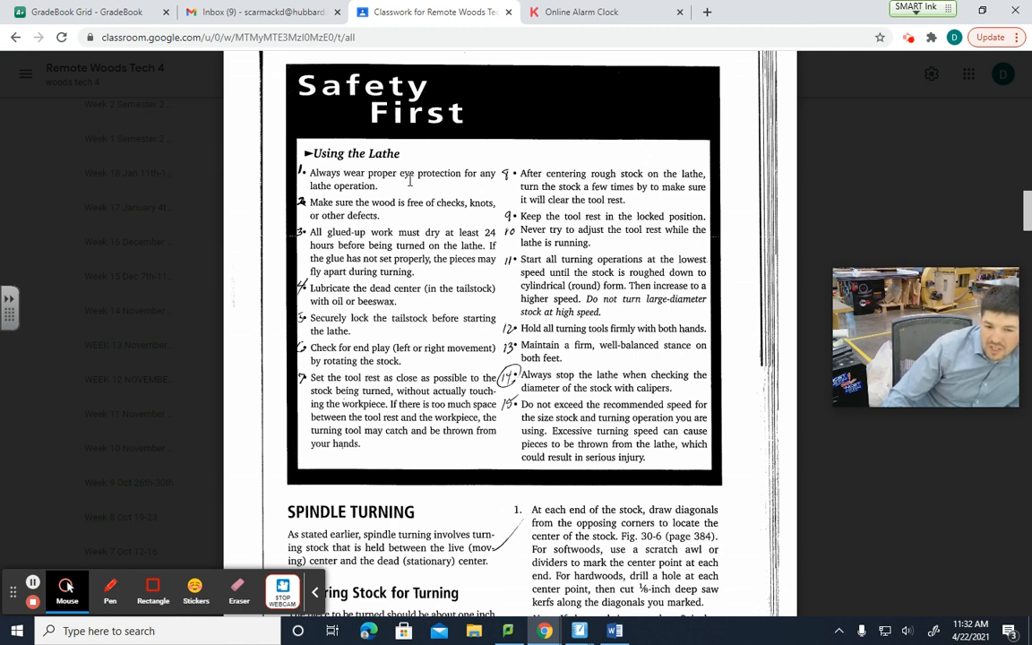
mouse_move(427, 224)
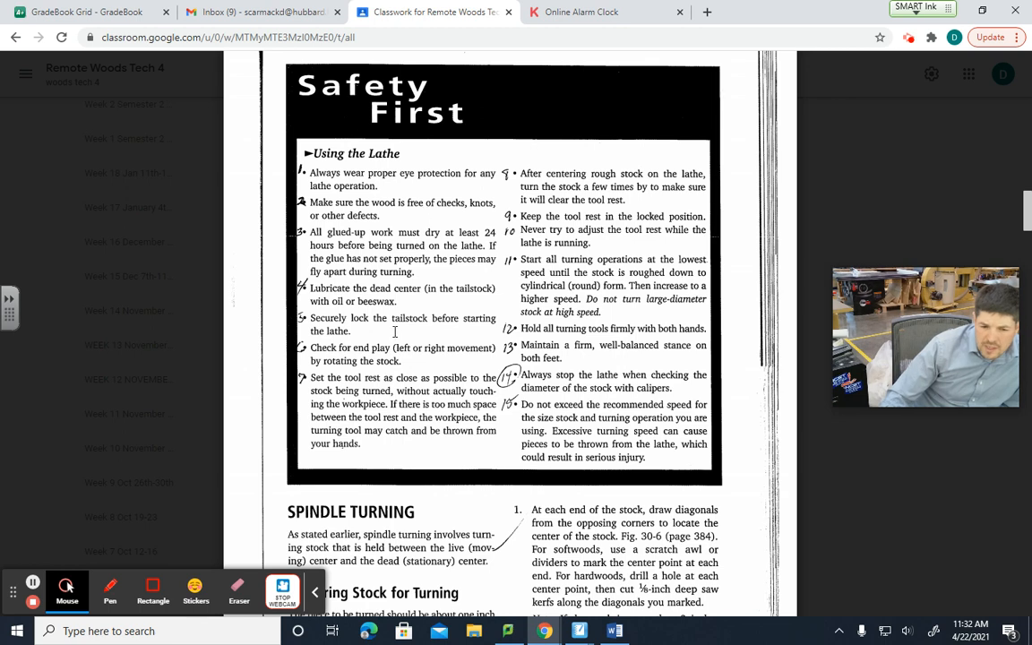
mouse_move(380, 358)
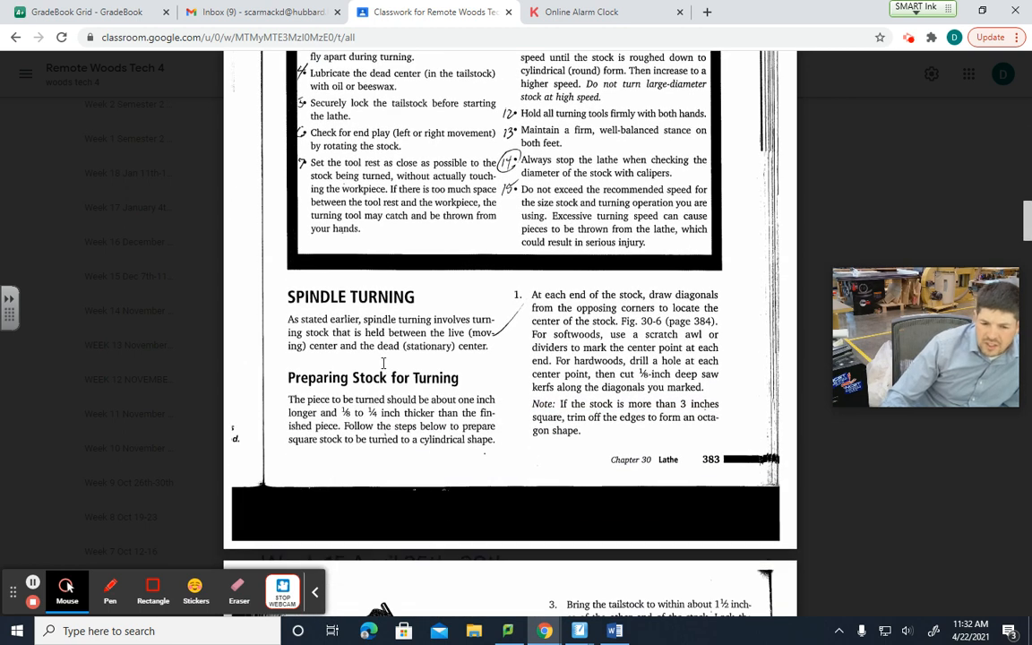
Scroll through pages 7–12 to page 13 on convex designs and faceplate turning
scroll(down, 3)
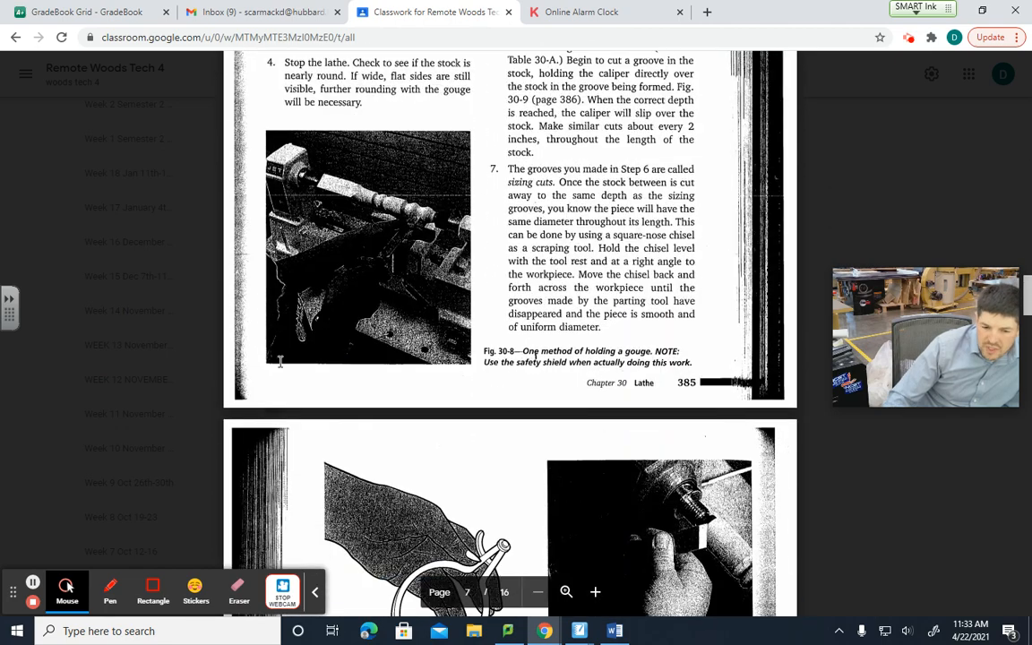
scroll(down, 3)
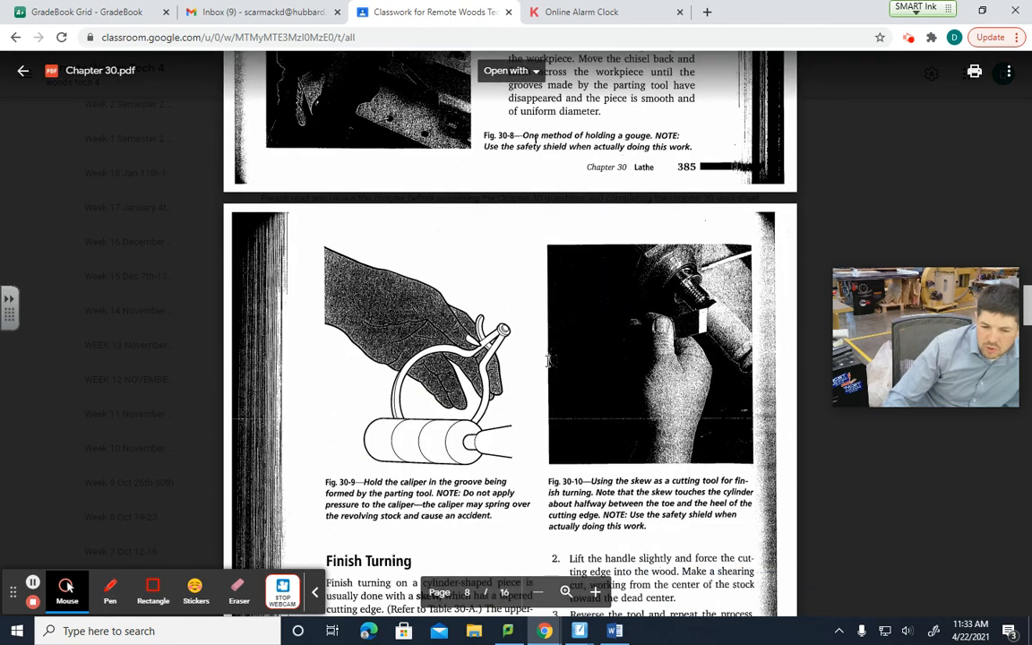
scroll(down, 3)
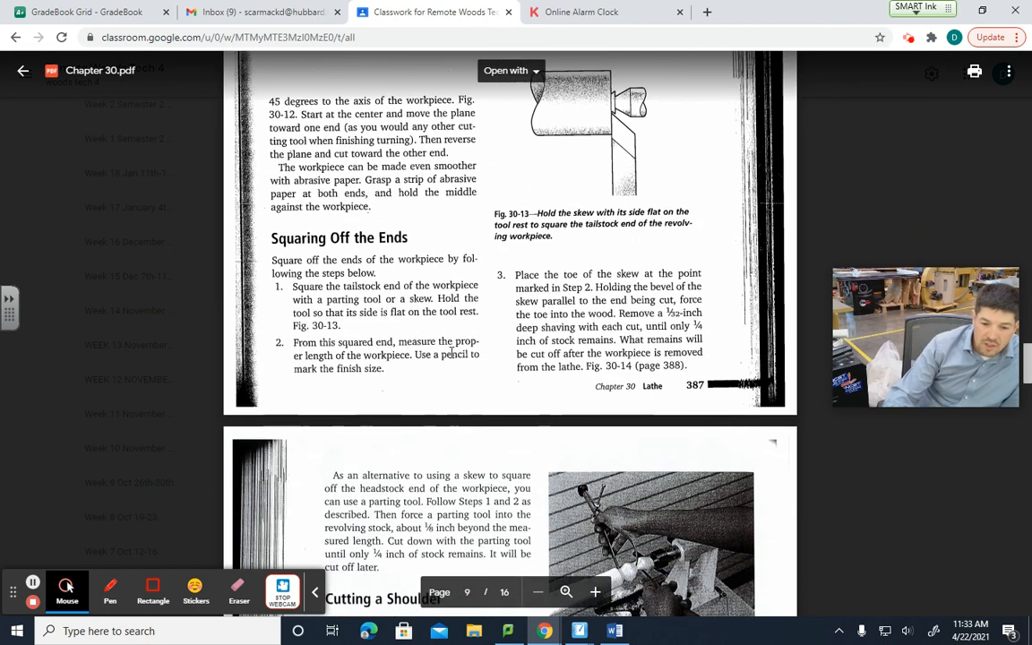
scroll(down, 3)
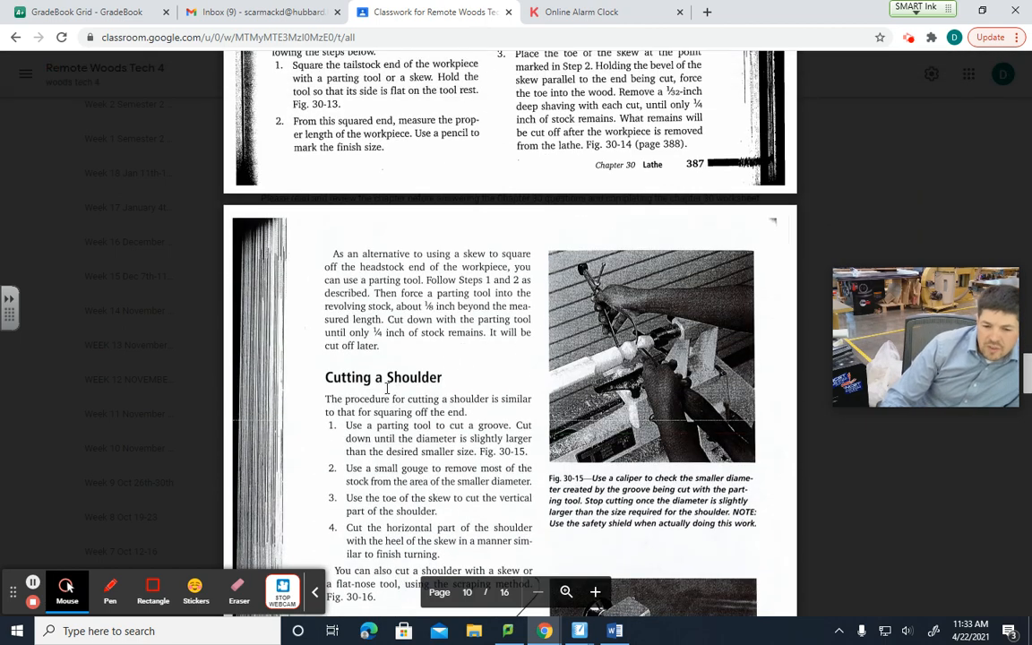
scroll(down, 3)
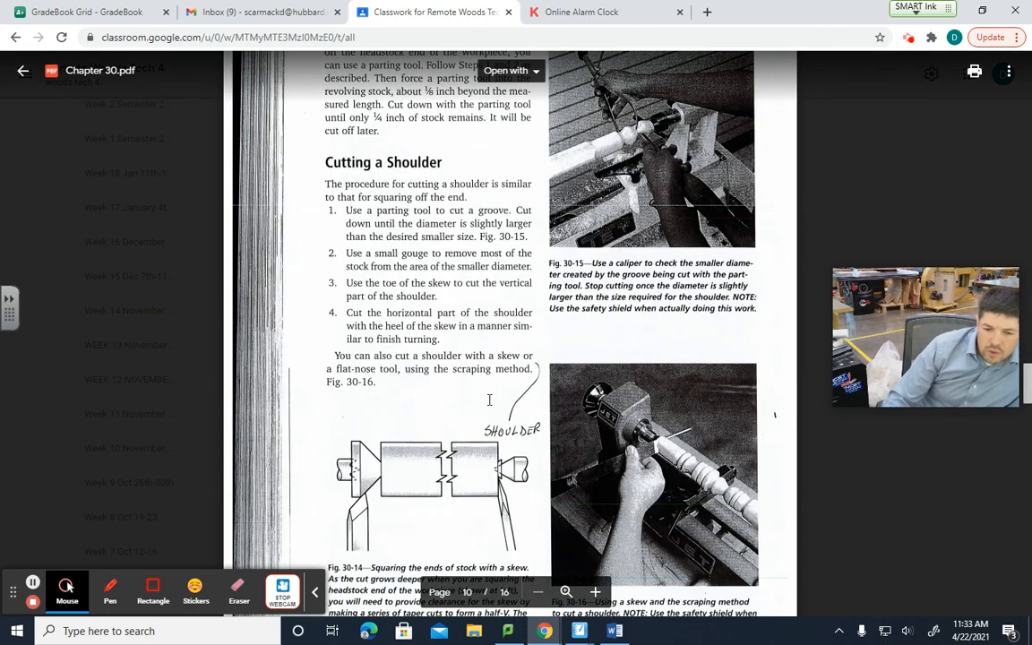
scroll(down, 3)
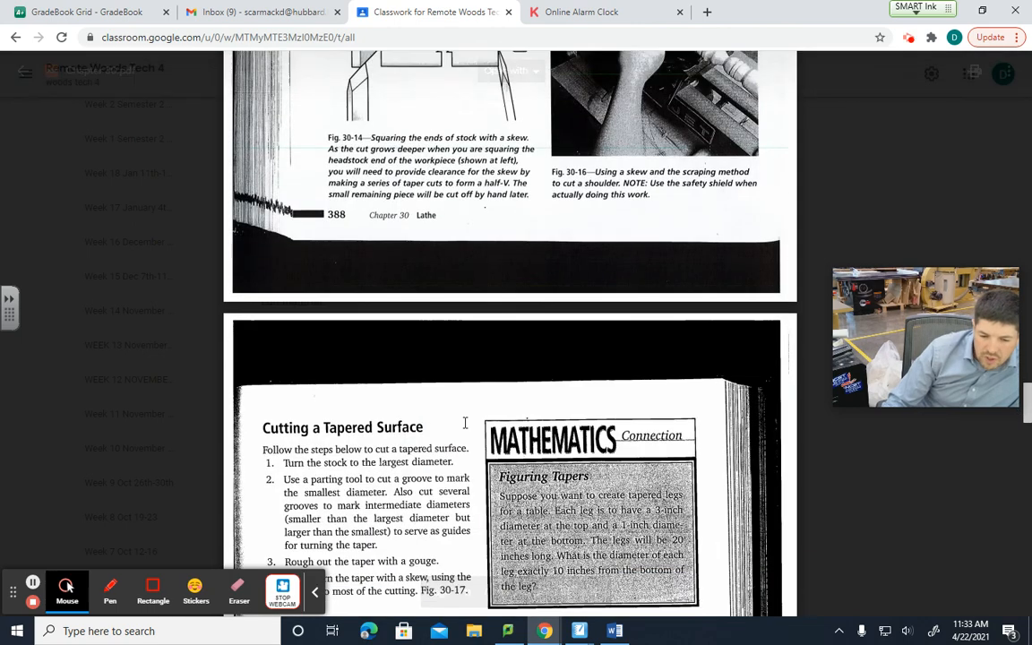
scroll(down, 3)
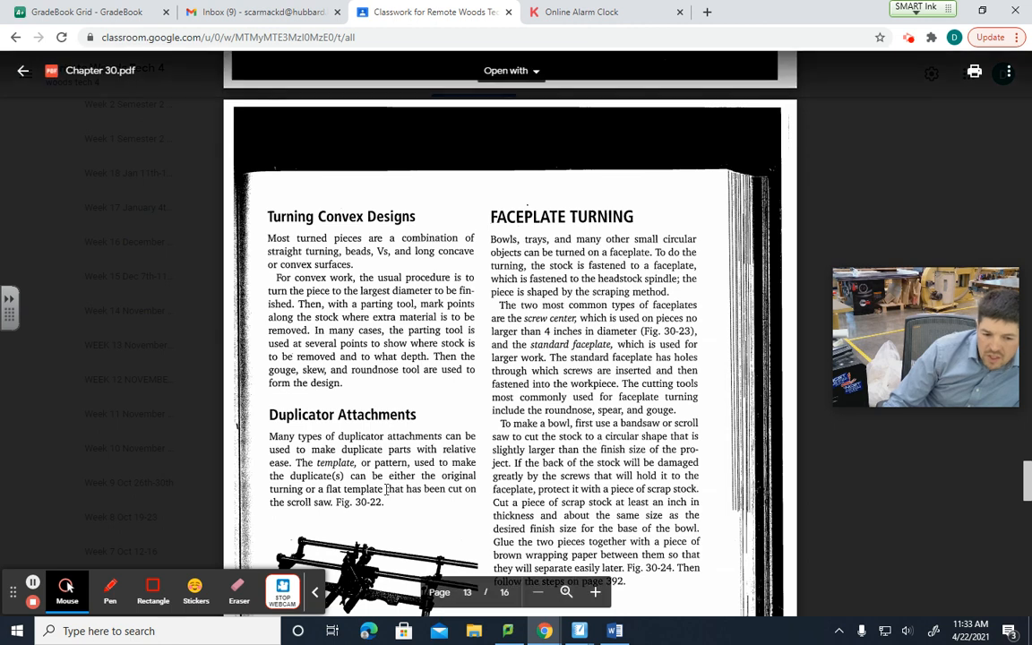
Scroll to page 16's Review & Applications questions, then click the Chrome extension icon
scroll(down, 3)
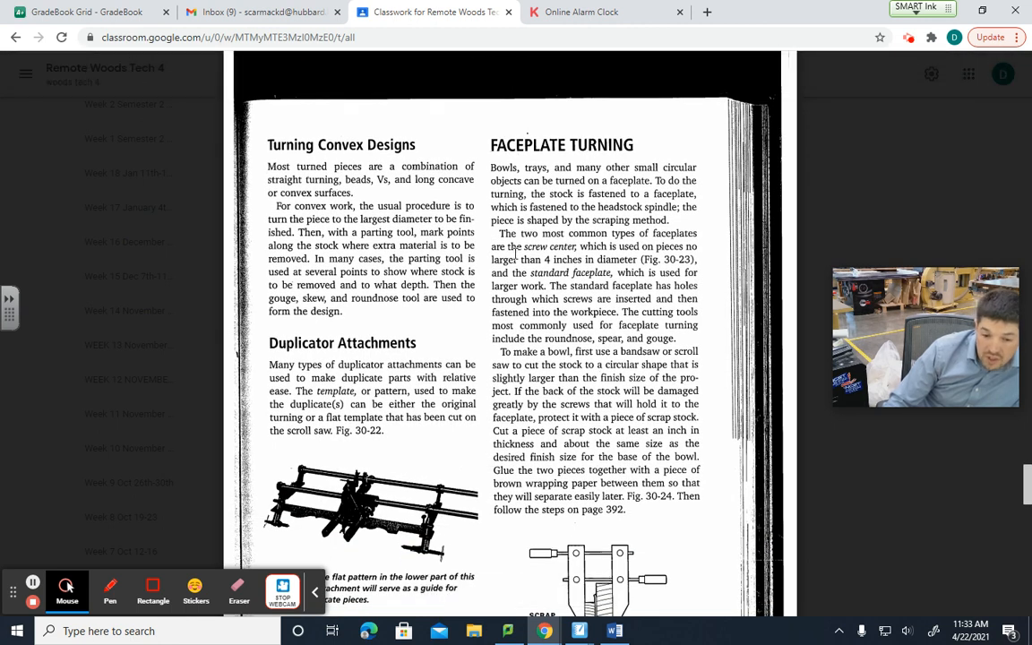
scroll(down, 3)
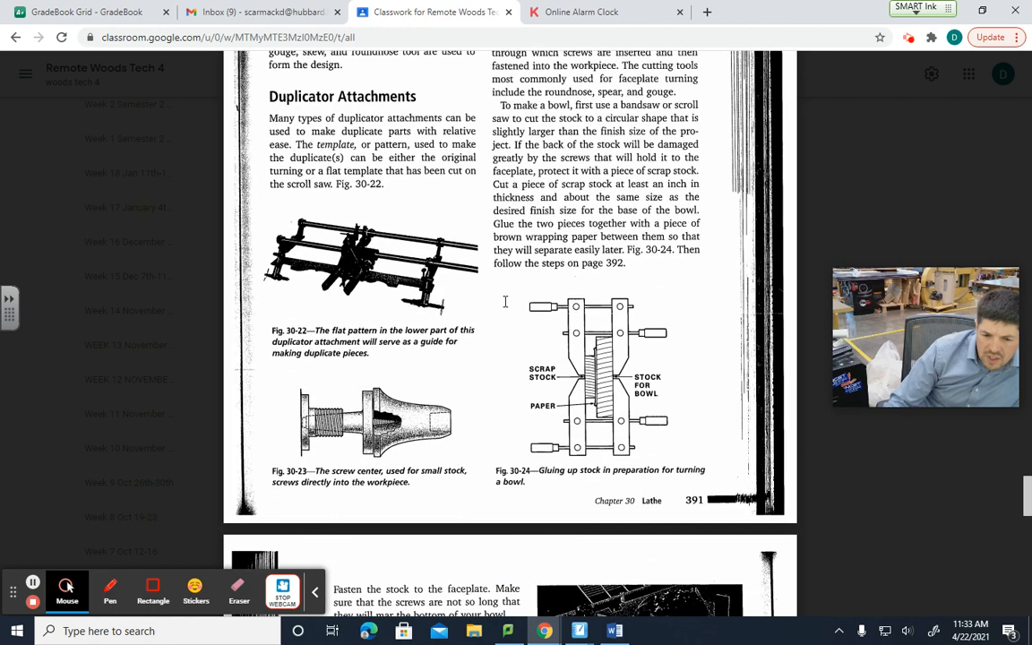
scroll(down, 3)
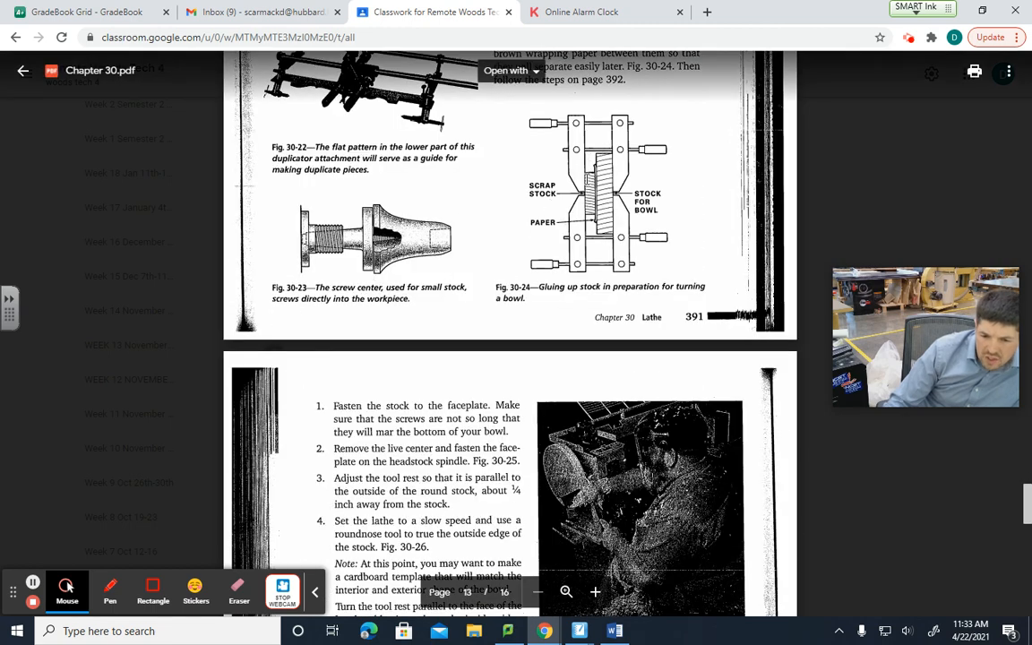
scroll(down, 3)
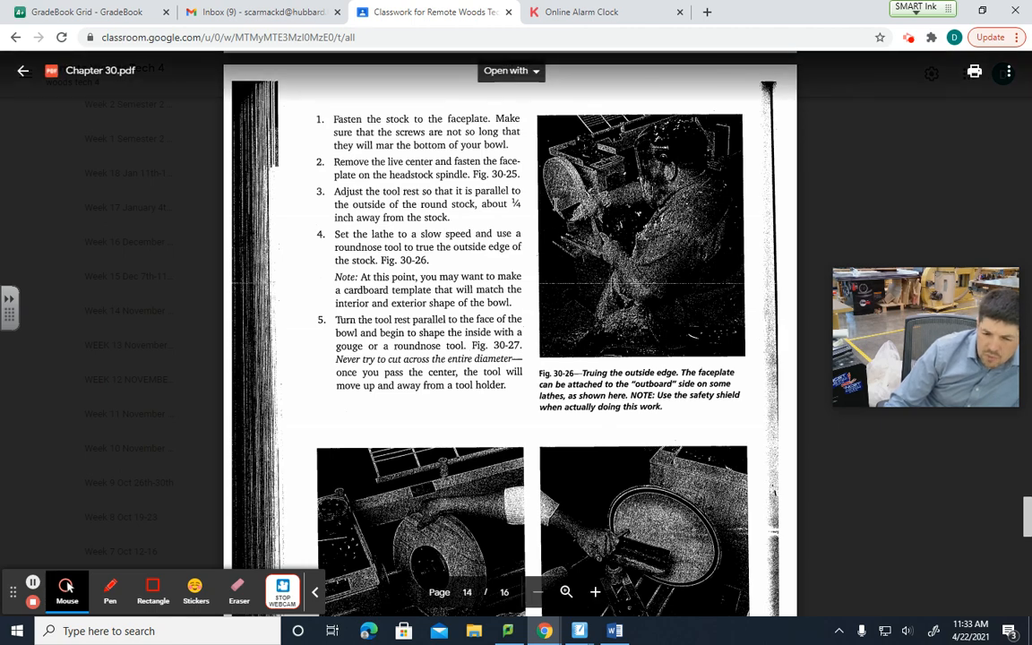
scroll(down, 3)
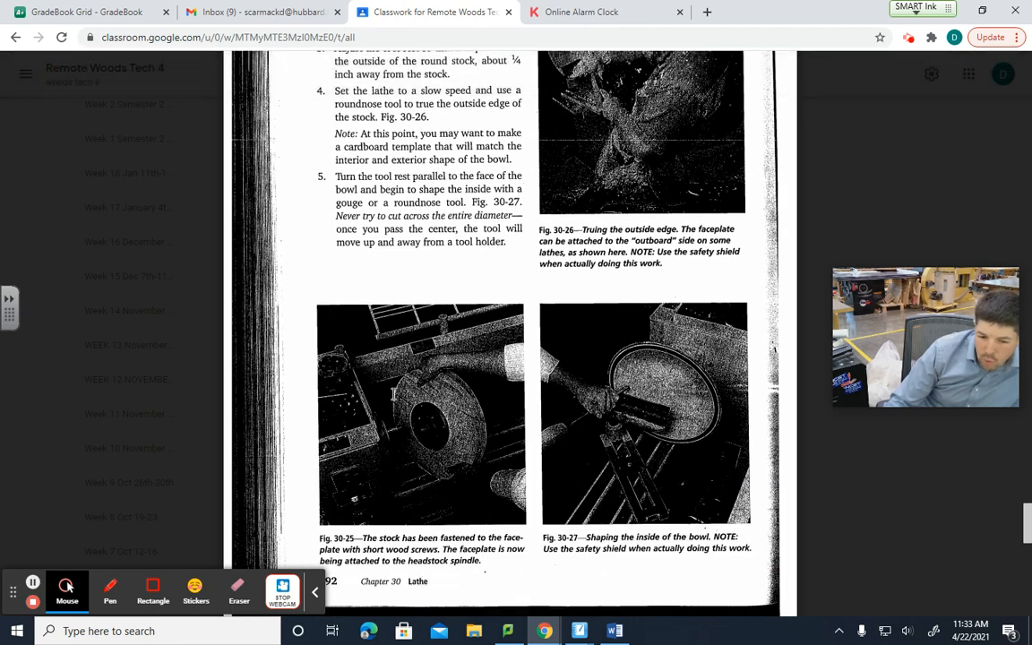
scroll(down, 3)
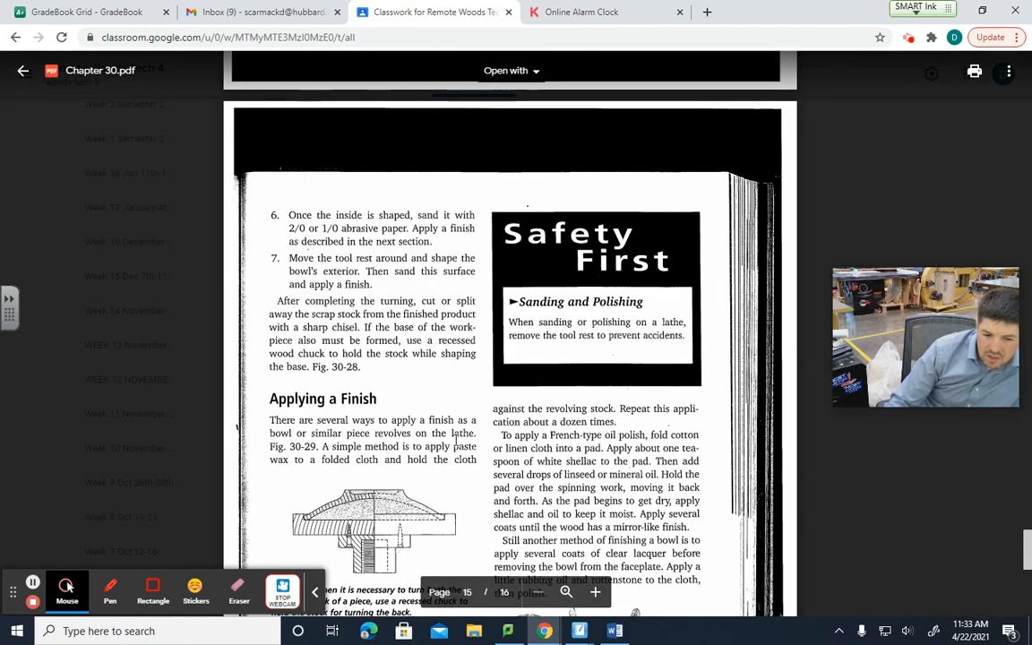
scroll(down, 3)
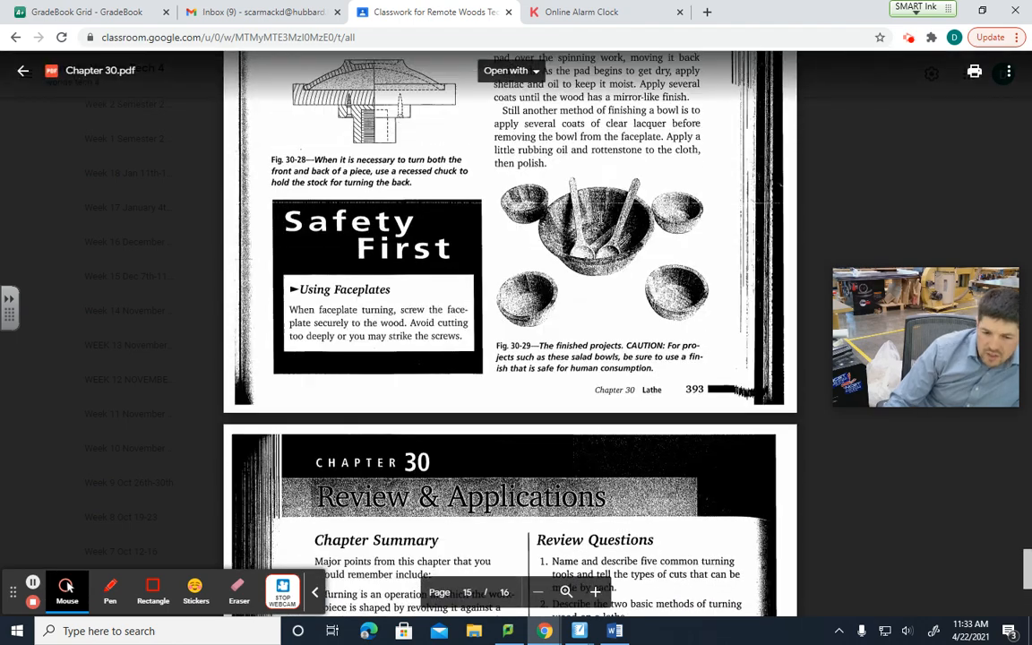
scroll(down, 3)
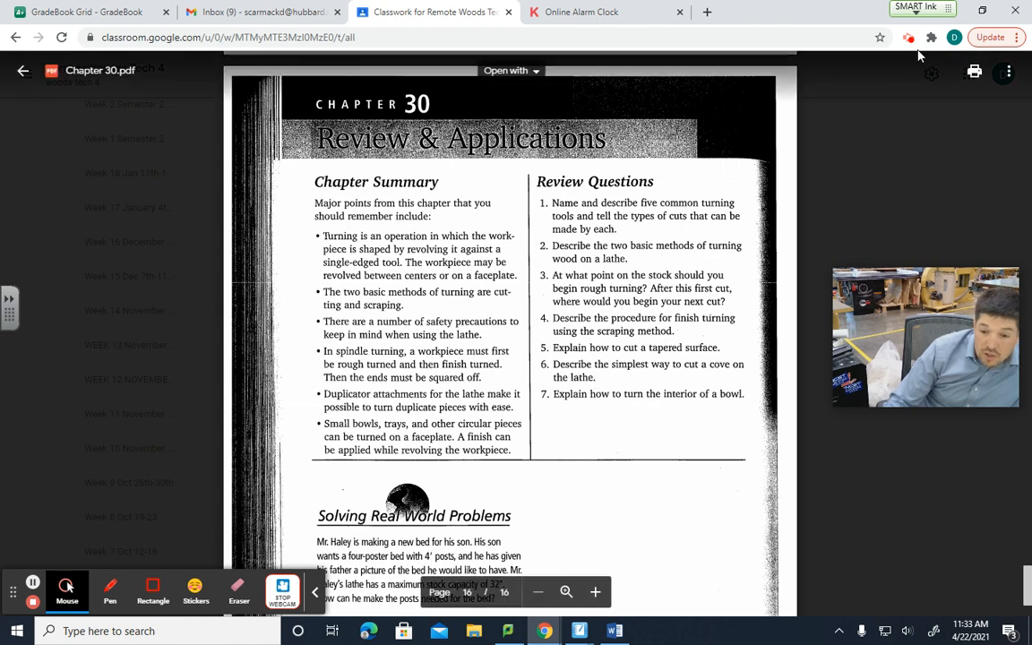
click(908, 37)
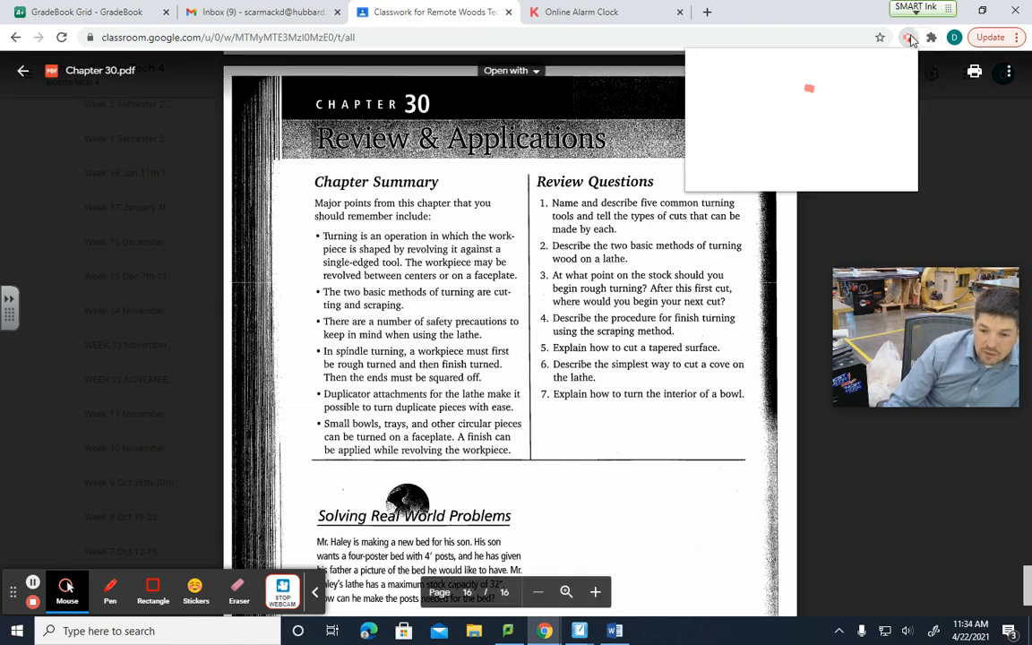